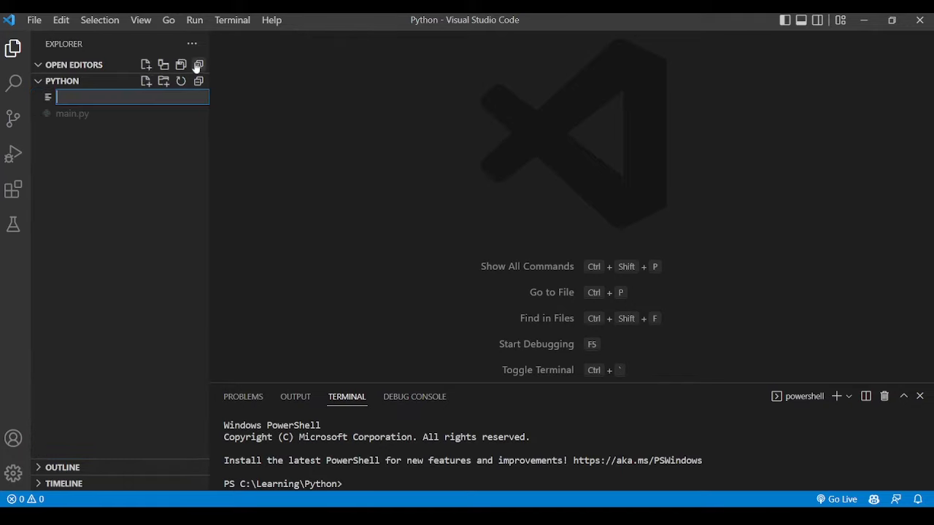
Create the empty file outputVariables.py in the project and enlarge the terminal panel.
{"action": "type", "text": "outputVari"}
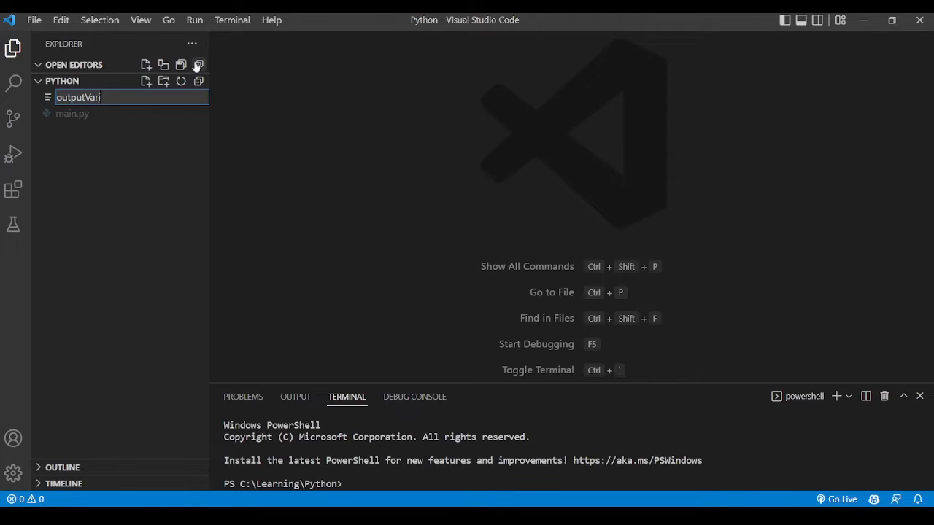
{"action": "key", "text": "Escape"}
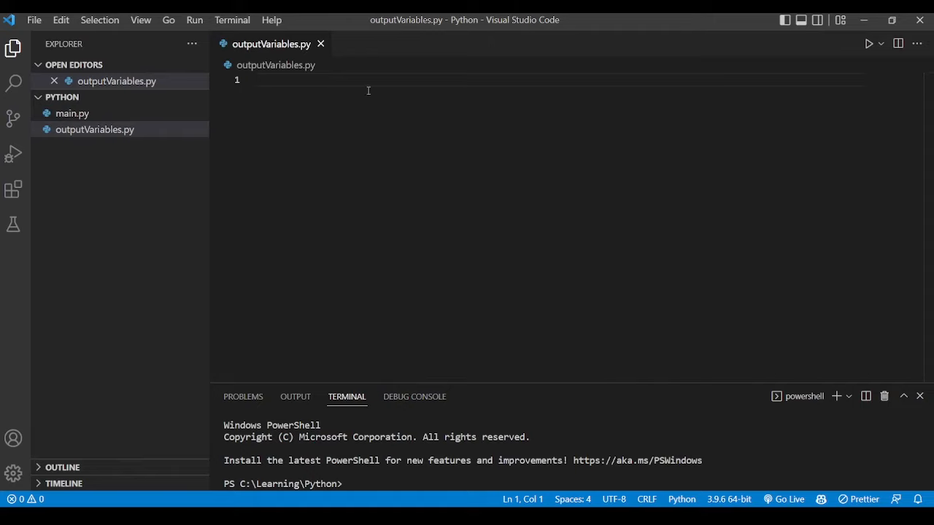
{"action": "mouse_move", "coordinate": [342, 178]}
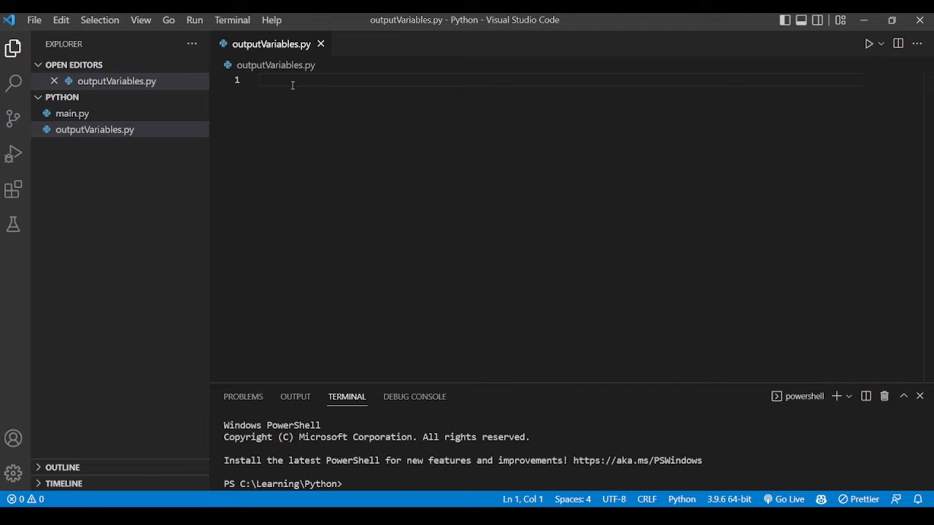
{"action": "left_click_drag", "start_coordinate": [553, 391], "coordinate": [553, 302]}
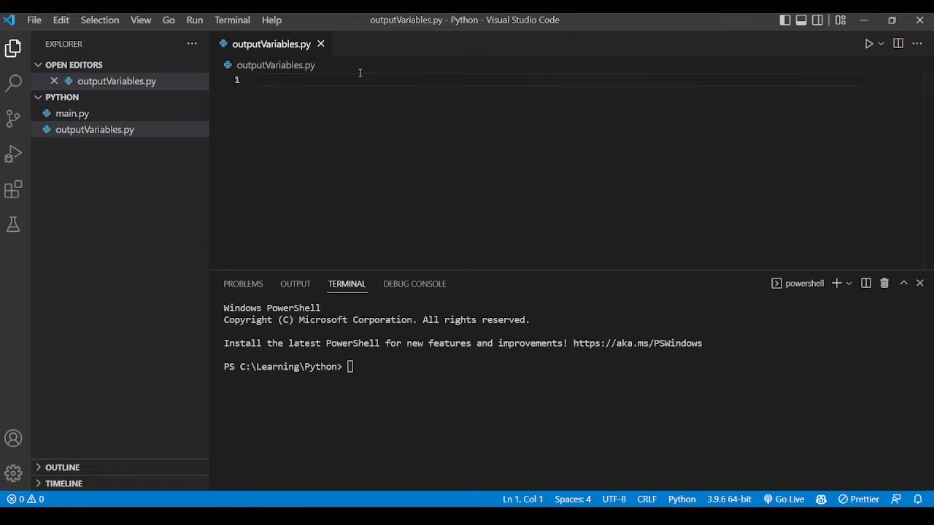
Write x = "Hello World!" followed by print(x) in the file.
{"action": "type", "text": "x ="}
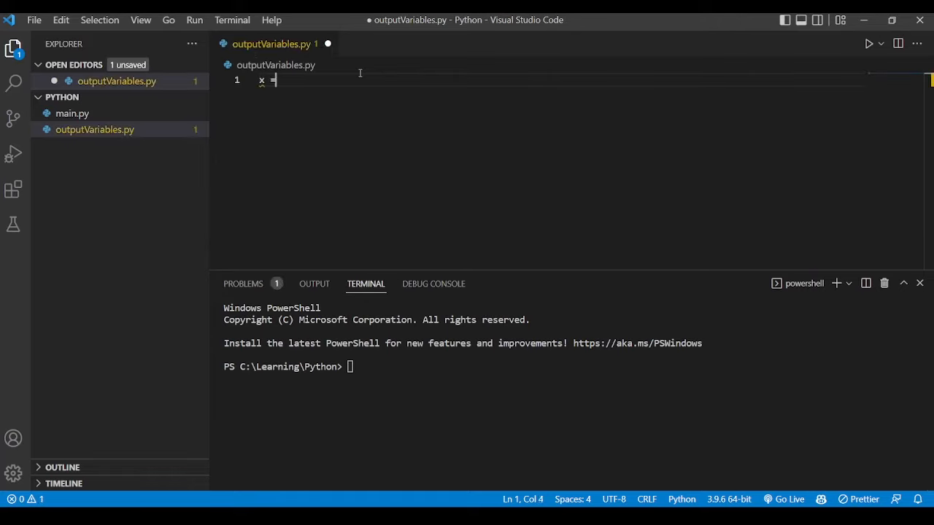
{"action": "type", "text": "\"\""}
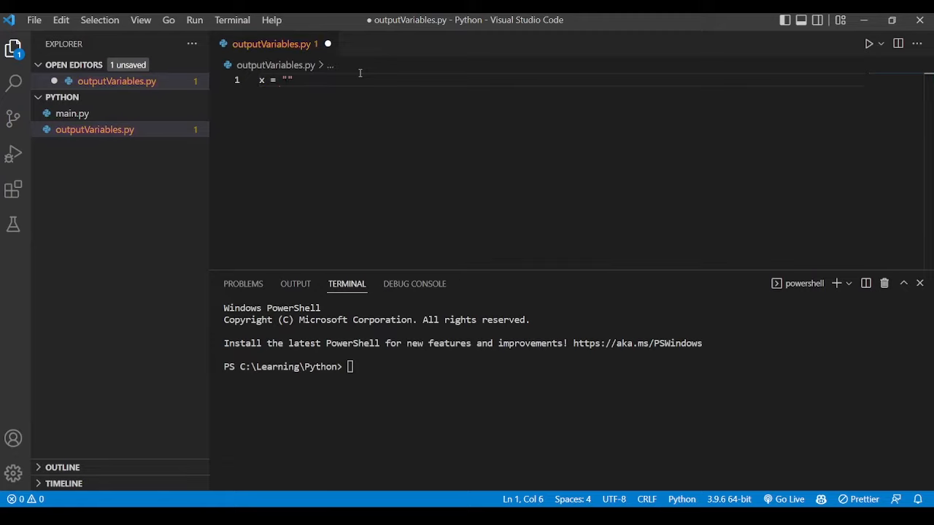
{"action": "type", "text": "Hello World!"}
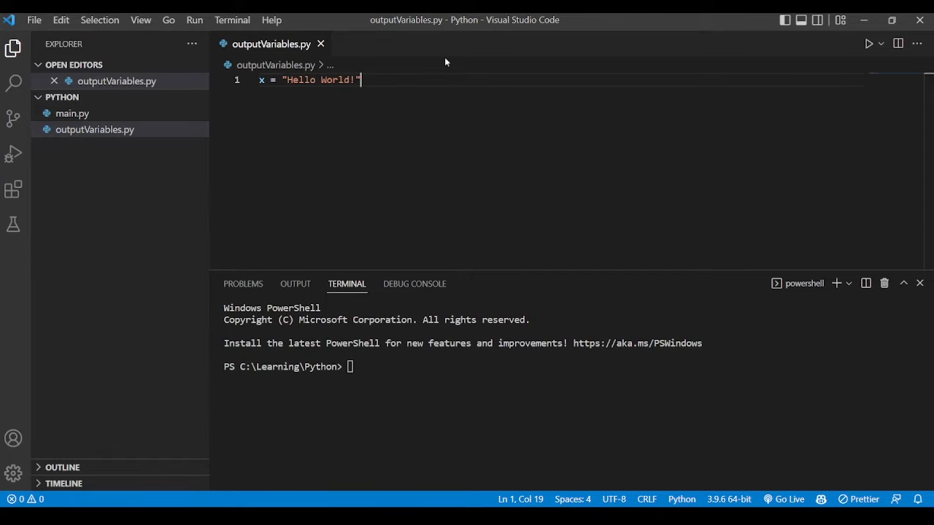
{"action": "type", "text": "pr"}
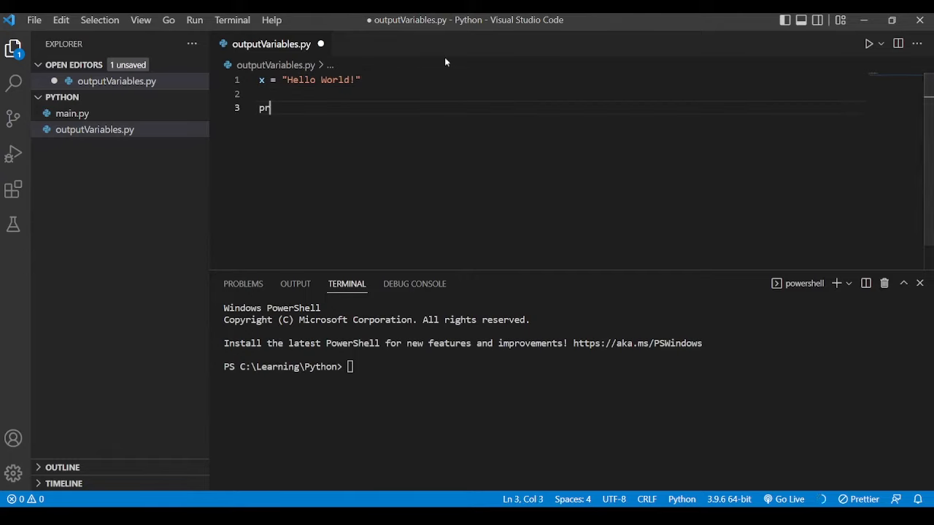
{"action": "type", "text": "int(x)"}
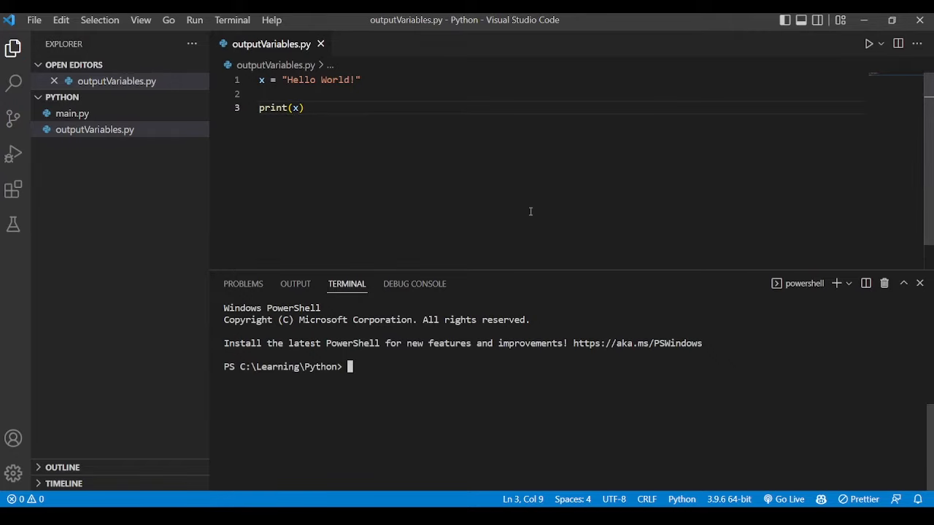
Run py outputVariables.py in the terminal so it prints Hello World!
{"action": "type", "text": "py"}
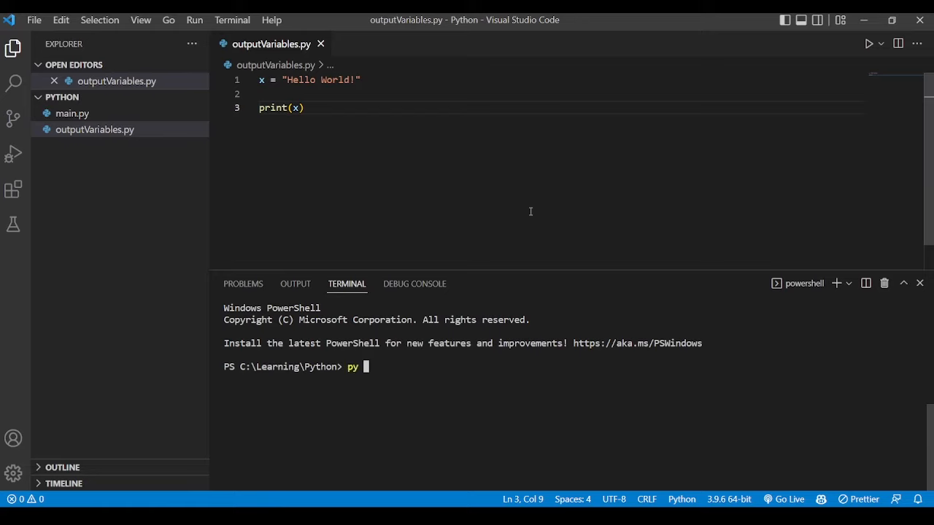
{"action": "type", "text": "output"}
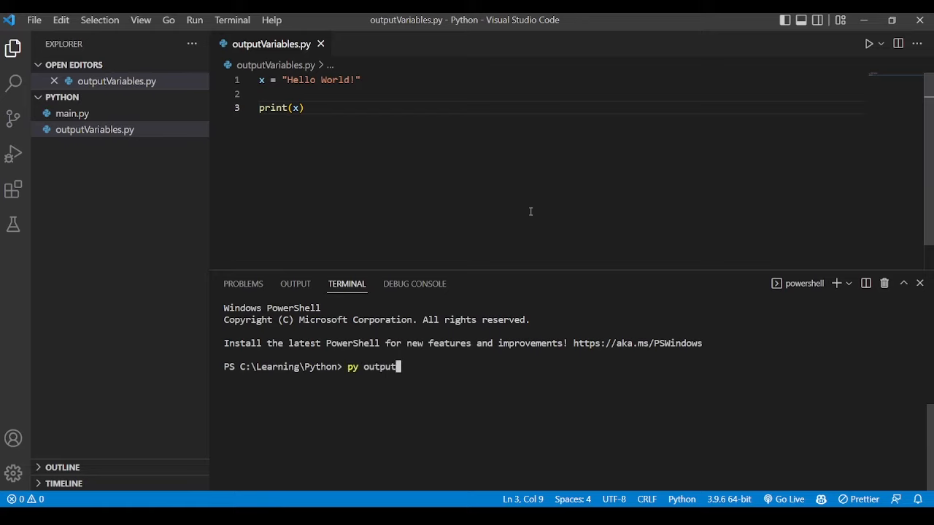
{"action": "type", "text": "Variabl"}
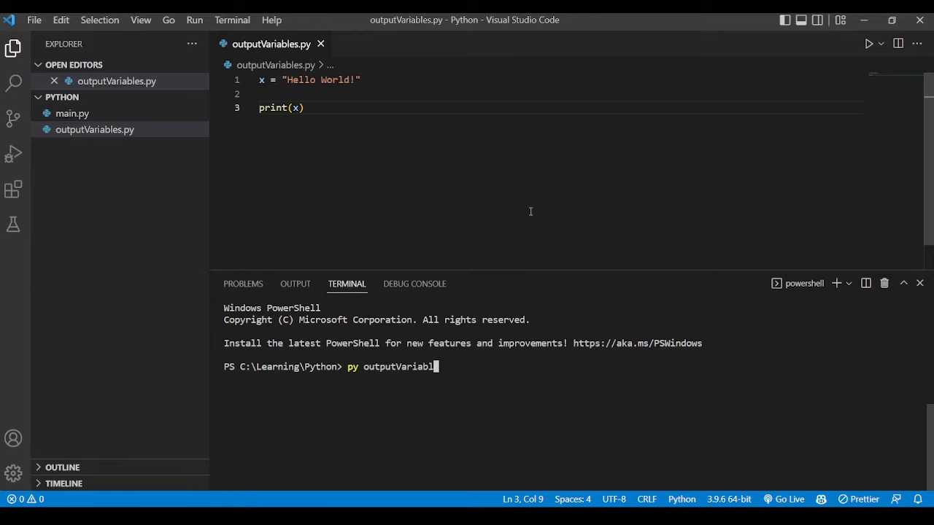
{"action": "key", "text": "Enter"}
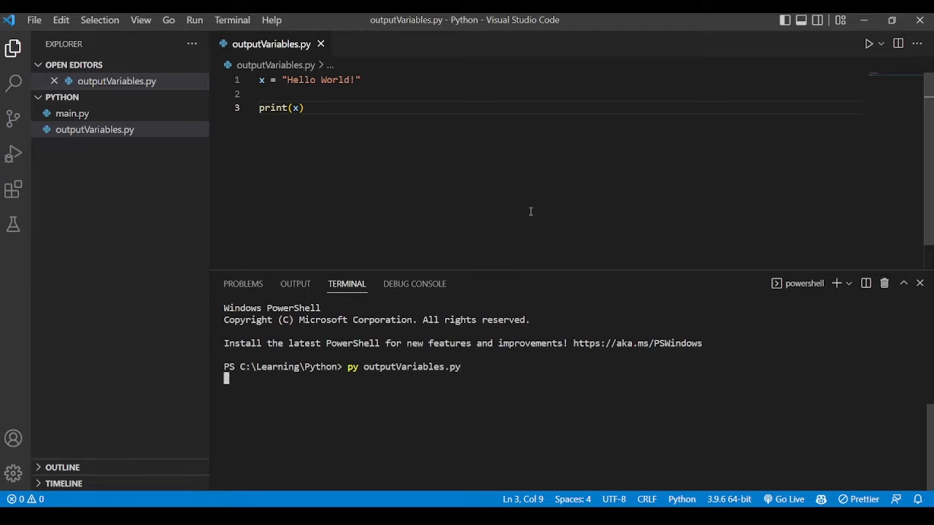
{"action": "key", "text": "enter"}
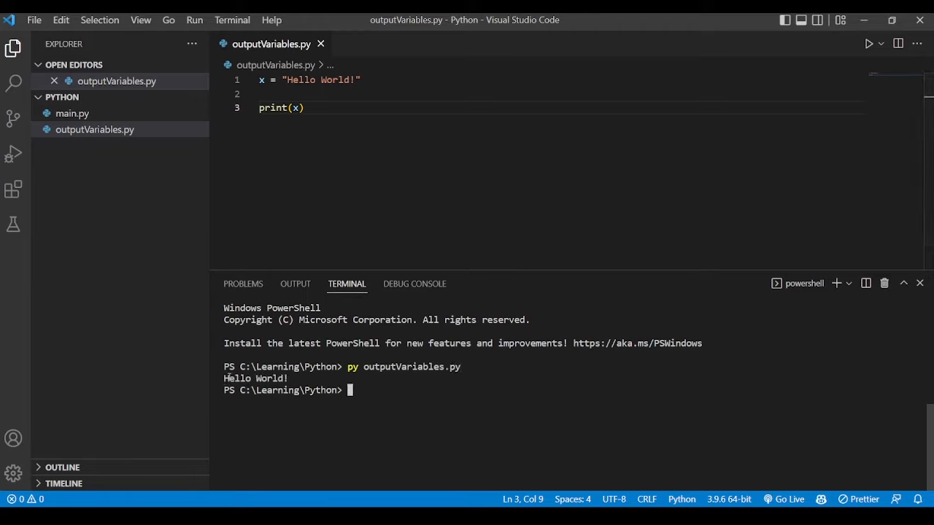
{"action": "double_click", "coordinate": [255, 380]}
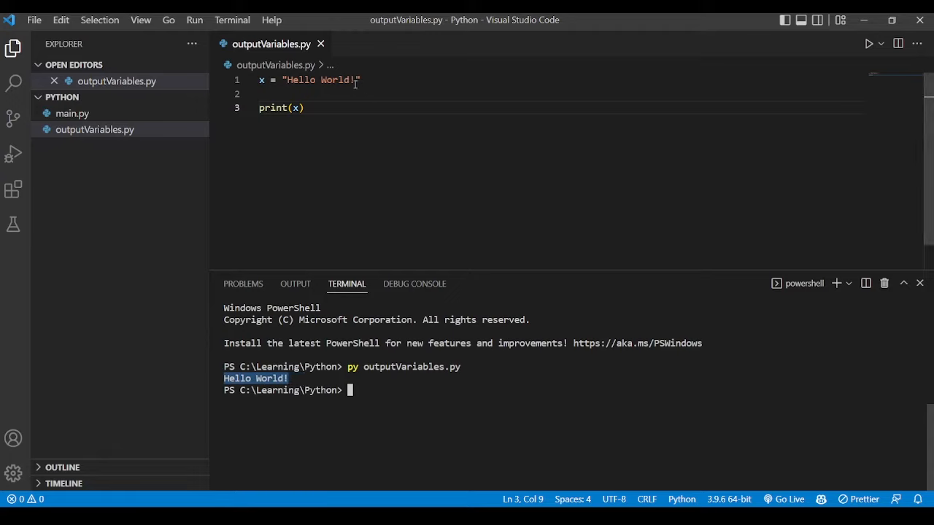
Shorten x to "Hello" and add y = "World!" on the next line.
{"action": "left_click", "coordinate": [356, 79]}
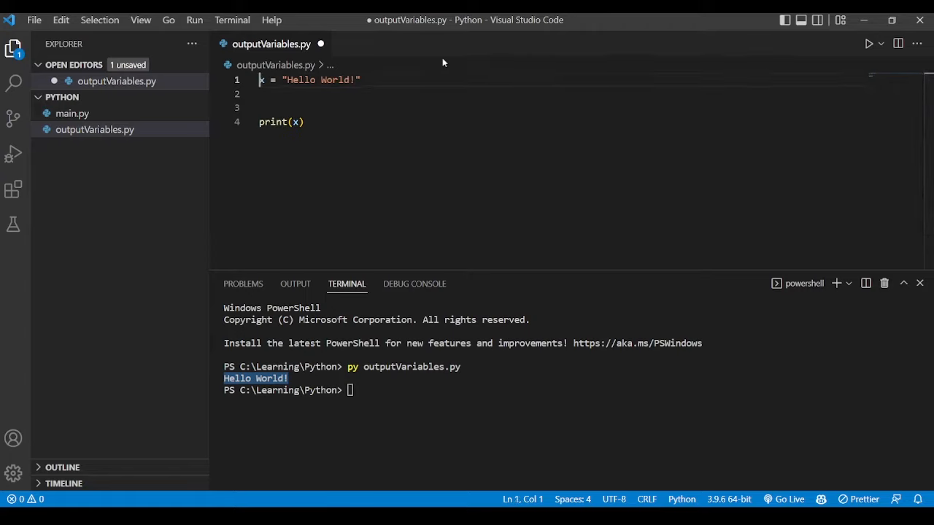
{"action": "double_click", "coordinate": [336, 79]}
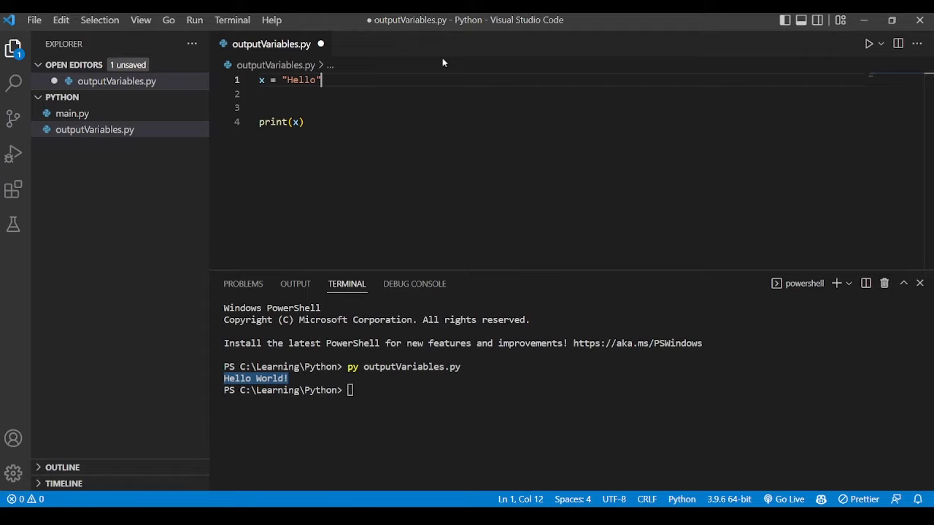
{"action": "type", "text": "y = \"World\""}
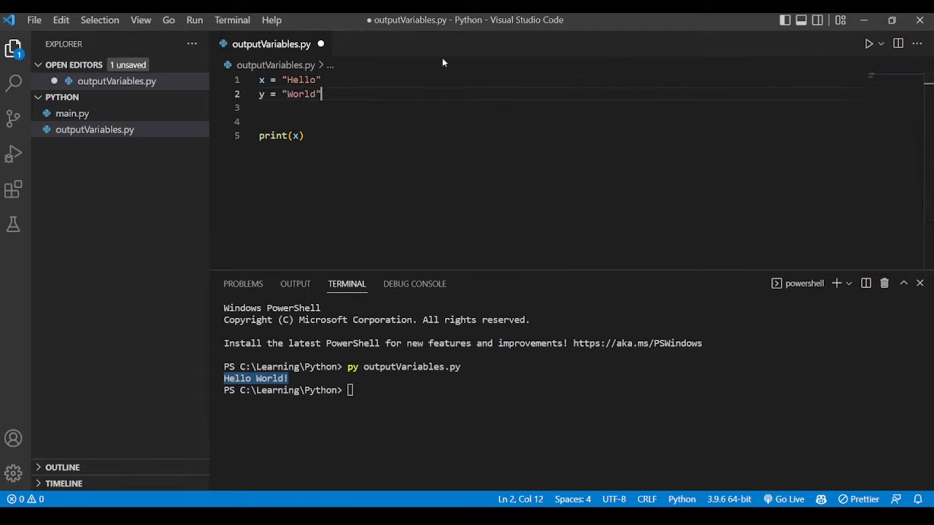
{"action": "type", "text": "1"}
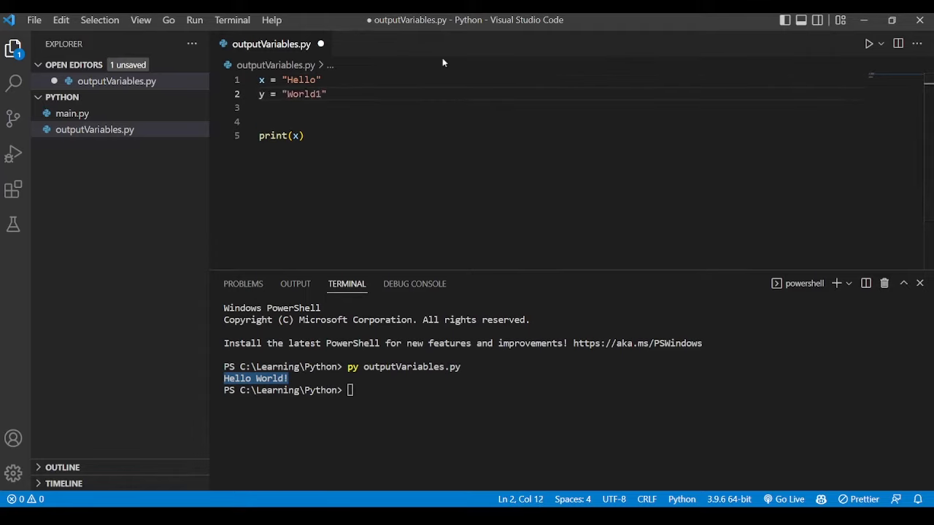
{"action": "type", "text": "!"}
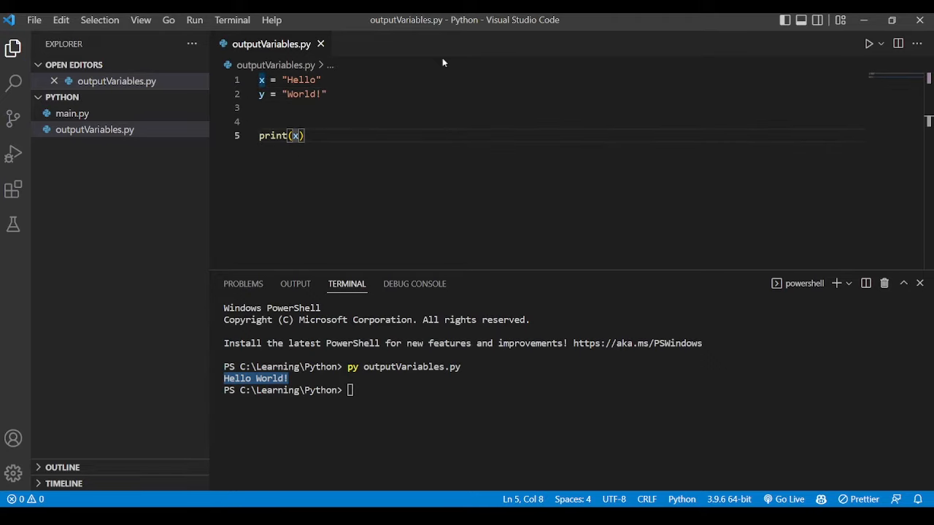
Change the call to print(x, y) so both variables print comma-separated.
{"action": "type", "text": ","}
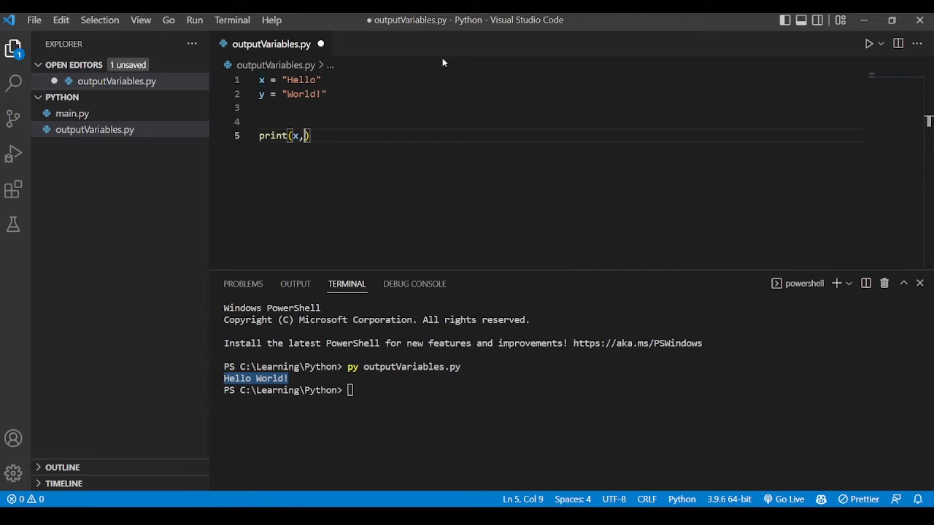
{"action": "type", "text": "y"}
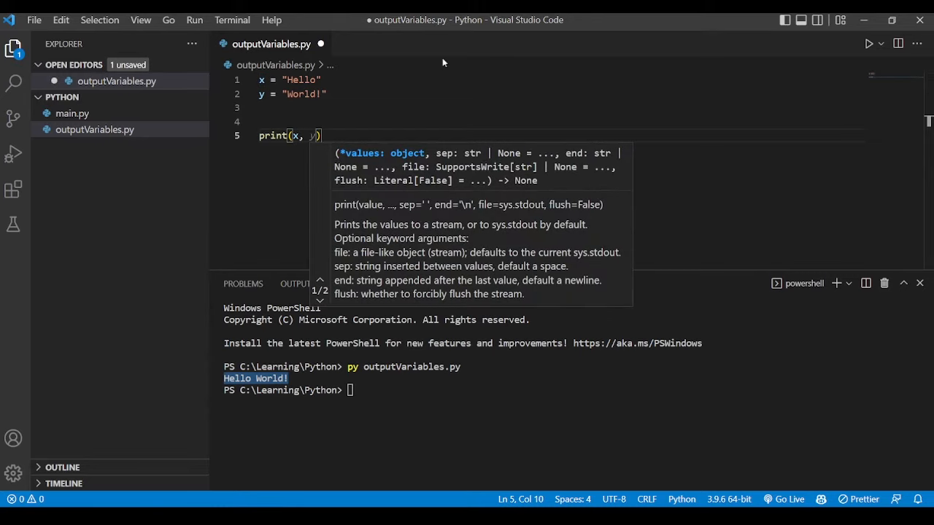
{"action": "key", "text": "Backspace"}
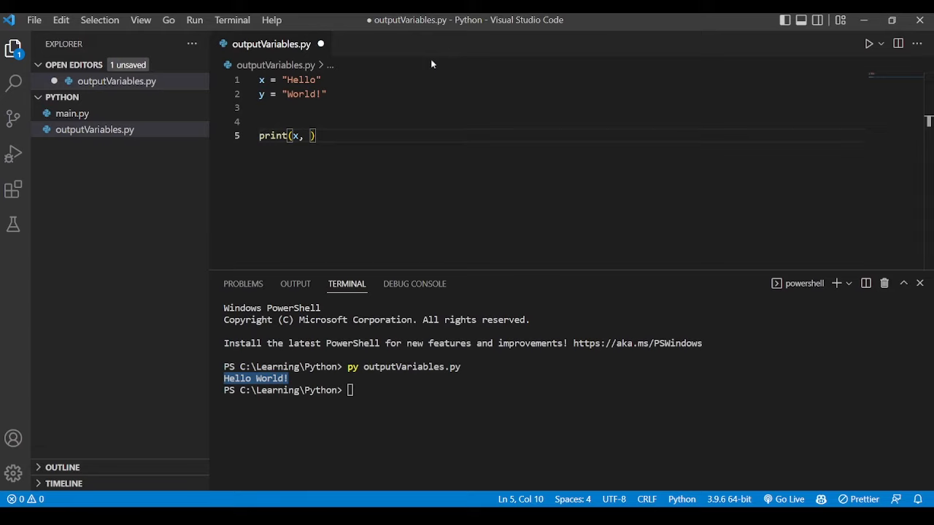
{"action": "type", "text": "y"}
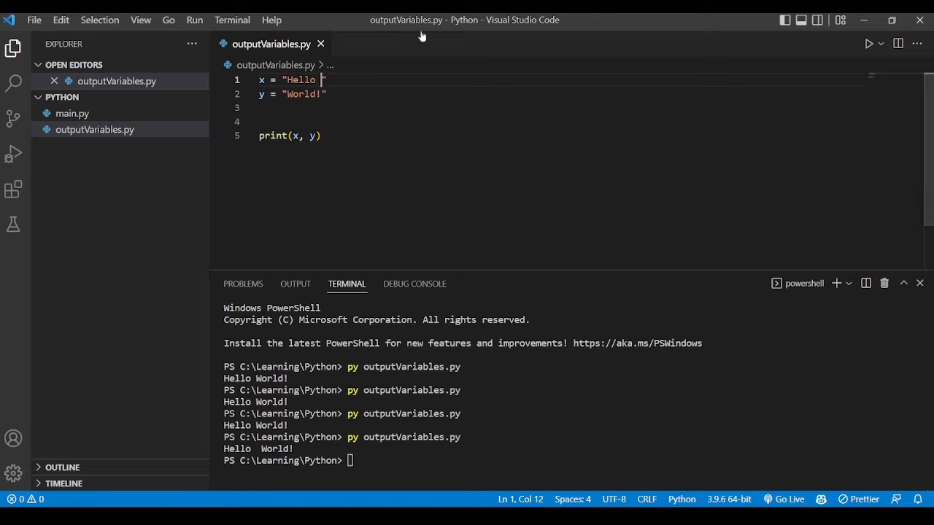
Remove the trailing space so x holds exactly "Hello".
{"action": "key", "text": "BackSpace"}
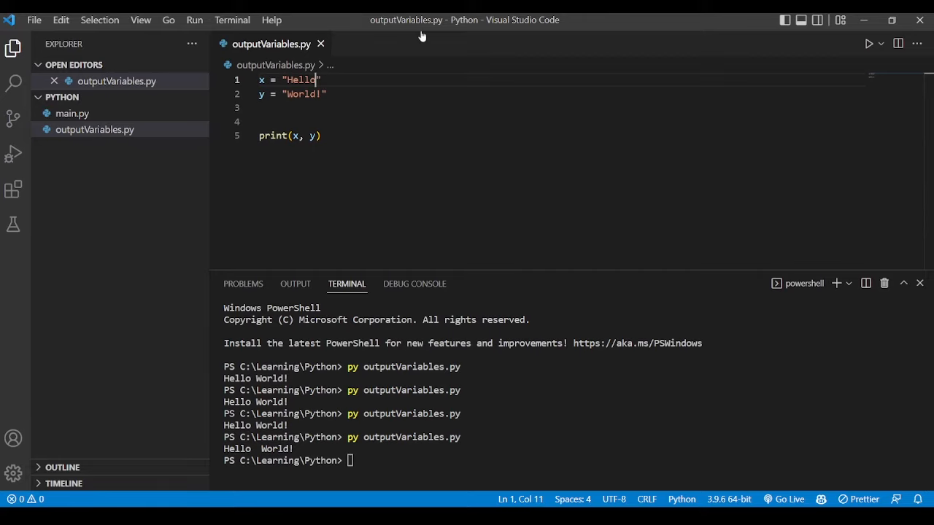
{"action": "left_click", "coordinate": [263, 108]}
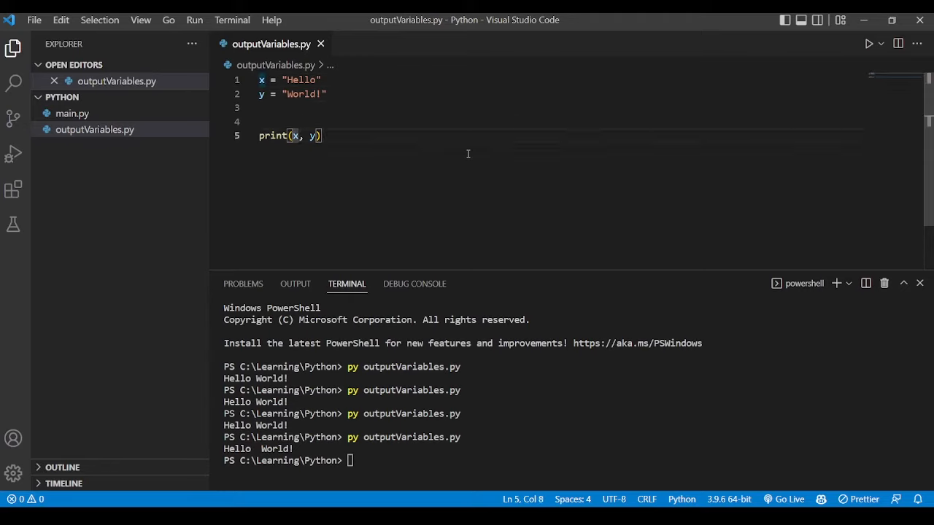
{"action": "left_click", "coordinate": [323, 135]}
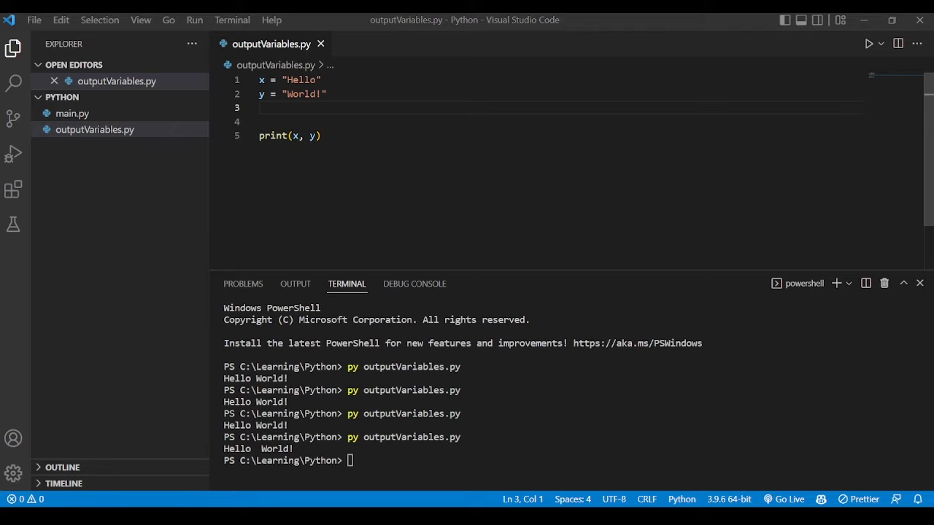
Set x = "My", y = "name is", z = "John" and save the file.
{"action": "type", "text": "My"}
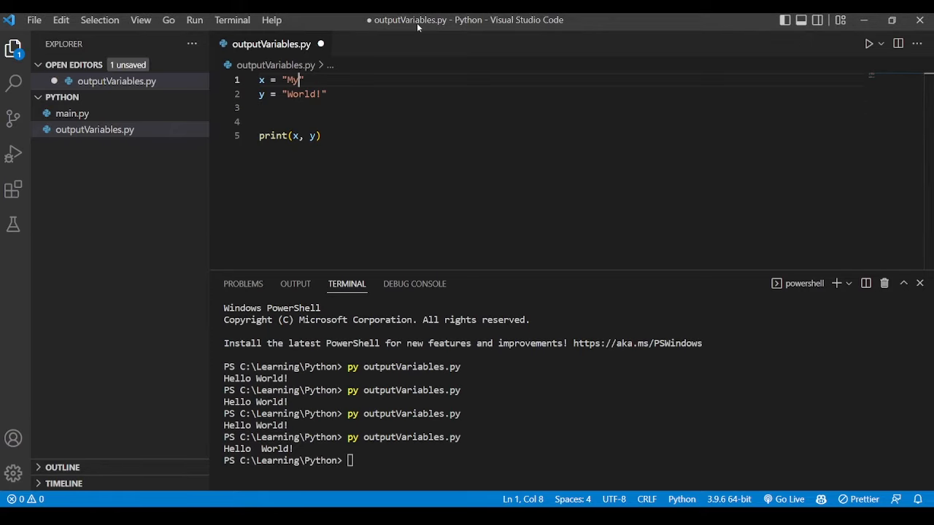
{"action": "double_click", "coordinate": [301, 93]}
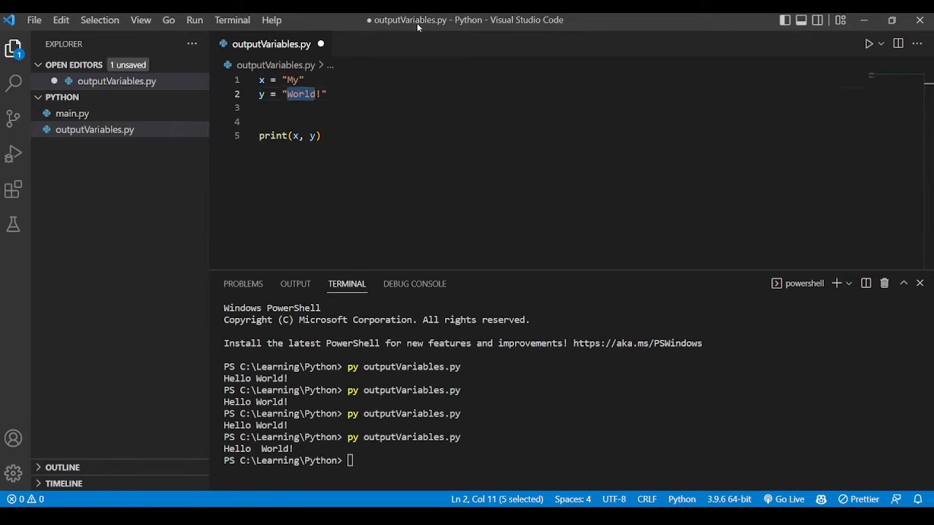
{"action": "type", "text": "name"}
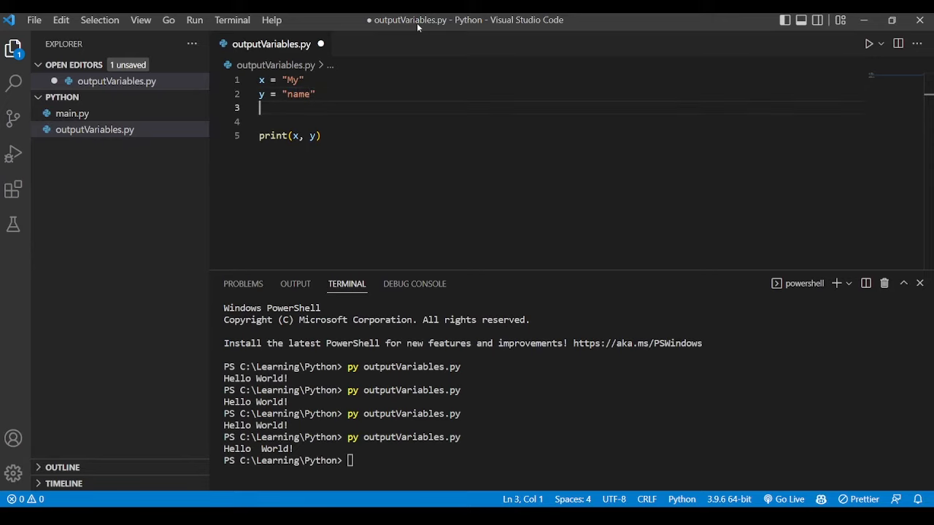
{"action": "type", "text": "z = \"is\""}
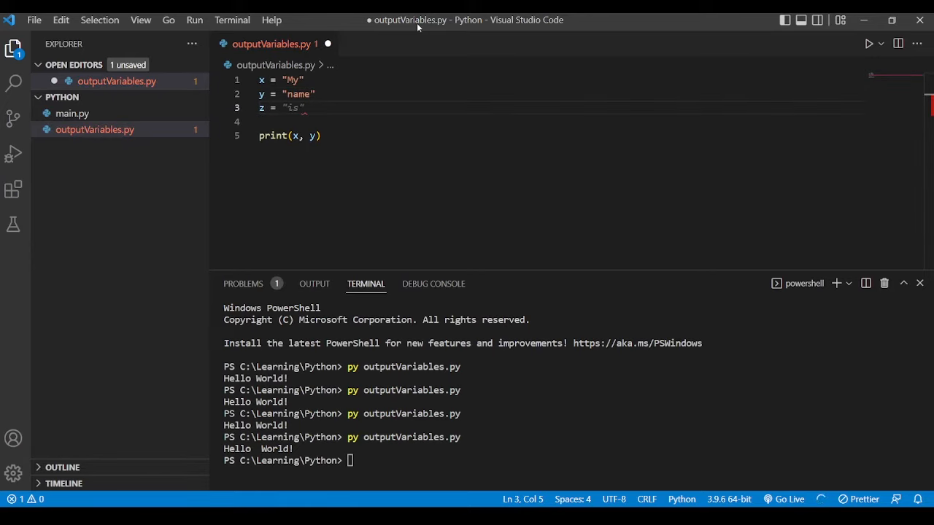
{"action": "type", "text": "John"}
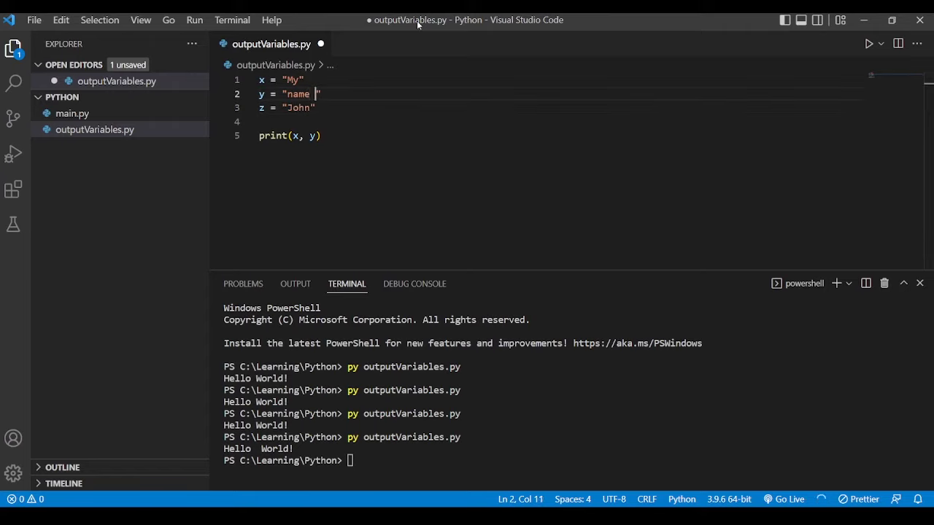
{"action": "type", "text": "is"}
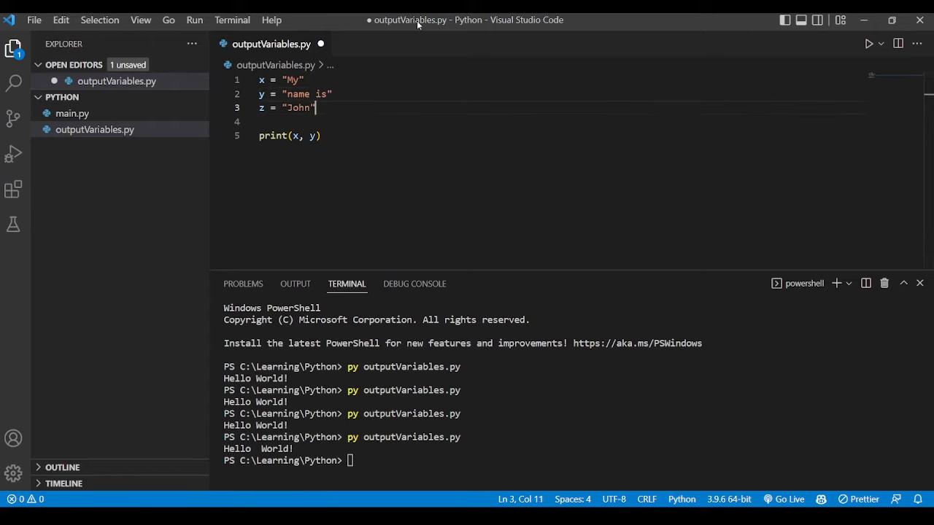
{"action": "key", "text": "ctrl+s"}
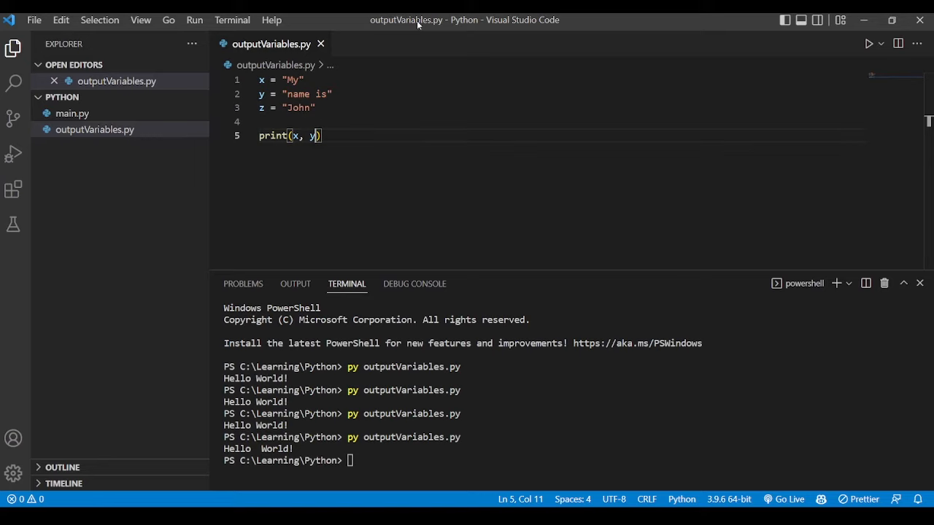
Join them as print(x + y + z) and run the script, printing Myname isJohn.
{"action": "type", "text": "+"}
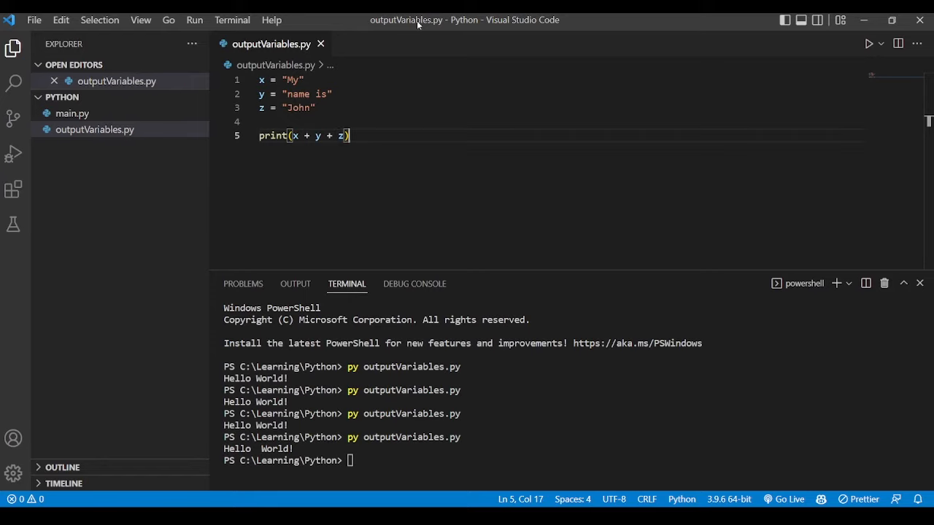
{"action": "double_click", "coordinate": [273, 136]}
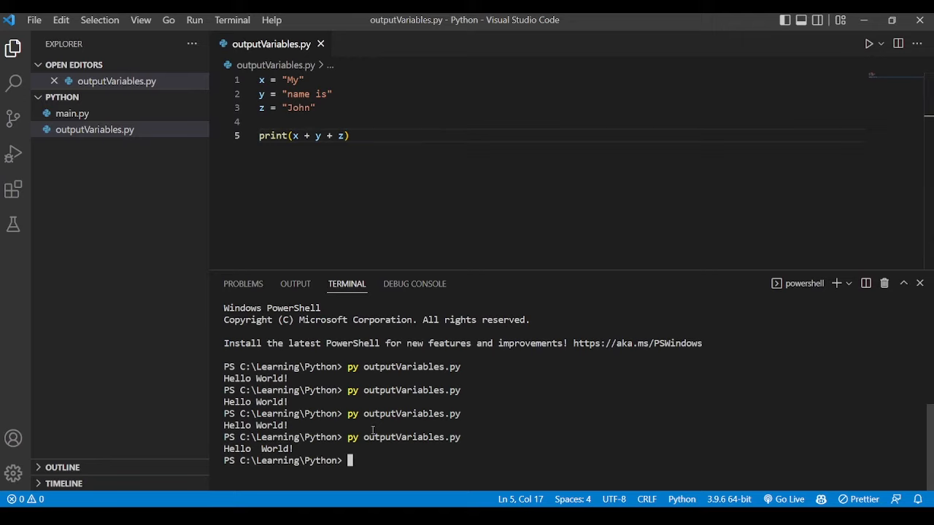
{"action": "type", "text": "py outputVariables.py"}
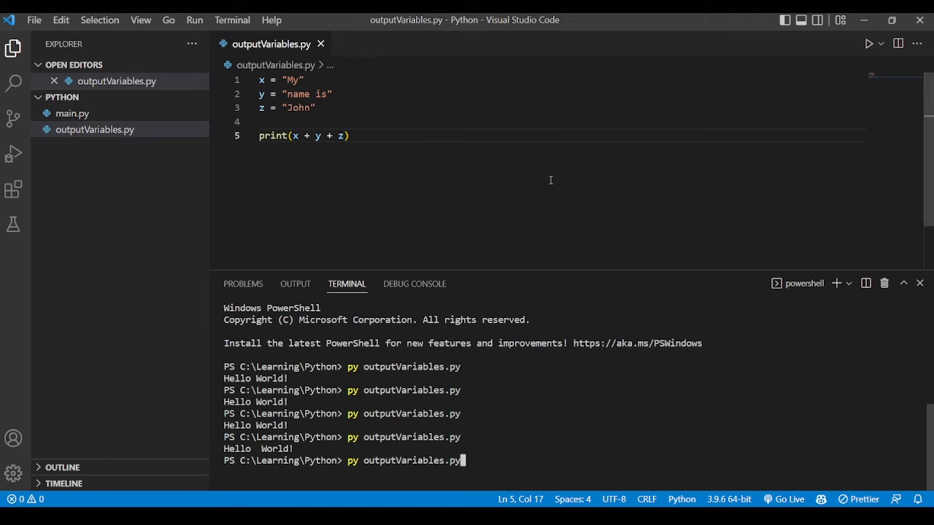
{"action": "key", "text": "enter"}
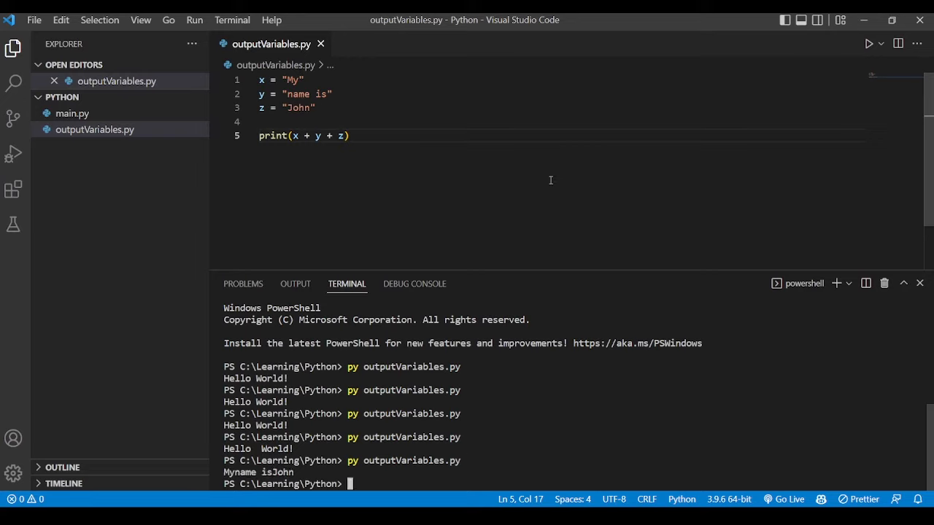
{"action": "mouse_move", "coordinate": [331, 130]}
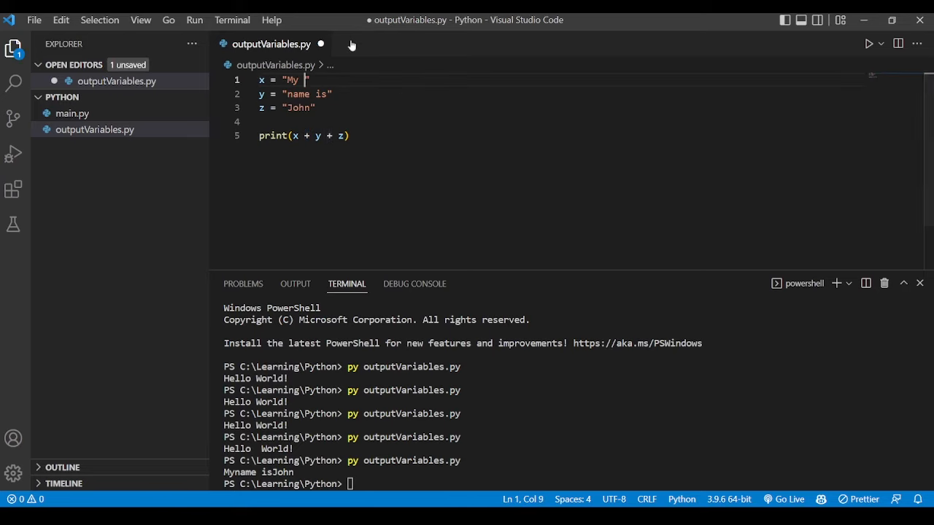
Add trailing spaces after My and name is, save and rerun to print My name is John.
{"action": "left_click", "coordinate": [310, 108]}
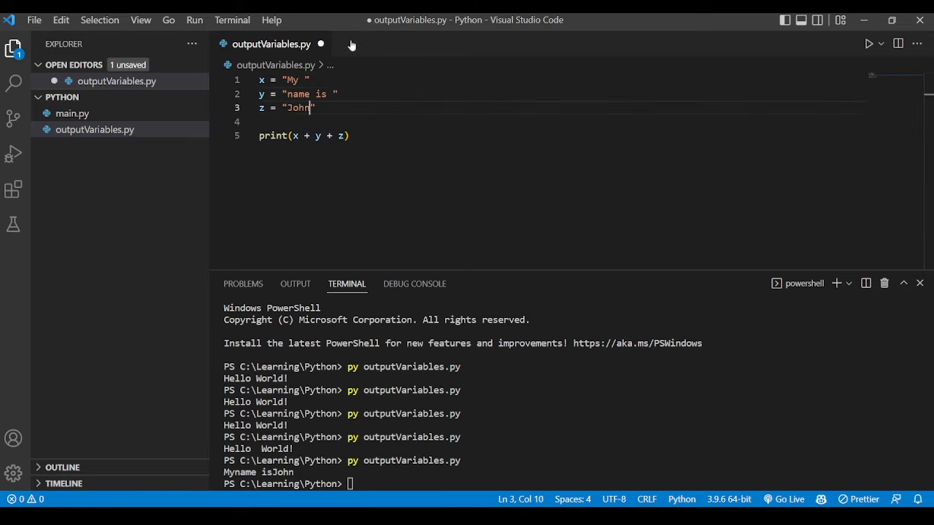
{"action": "key", "text": "ctrl+s"}
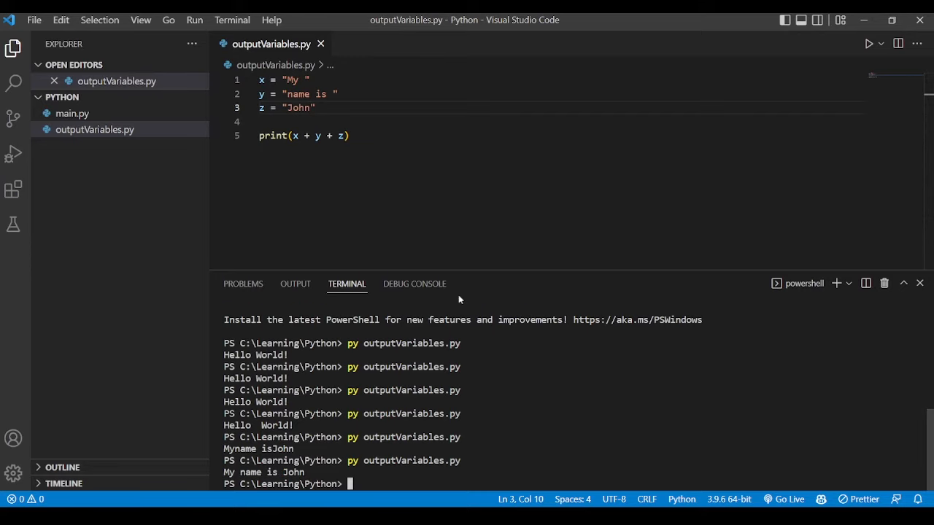
{"action": "left_click", "coordinate": [350, 136]}
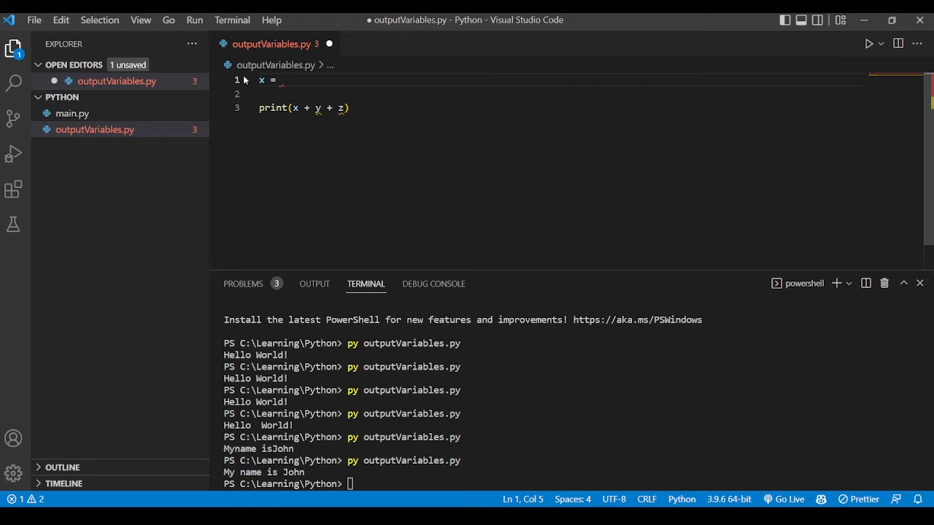
Replace the variables with x = 2 and y = 3, printing x + y.
{"action": "type", "text": "2"}
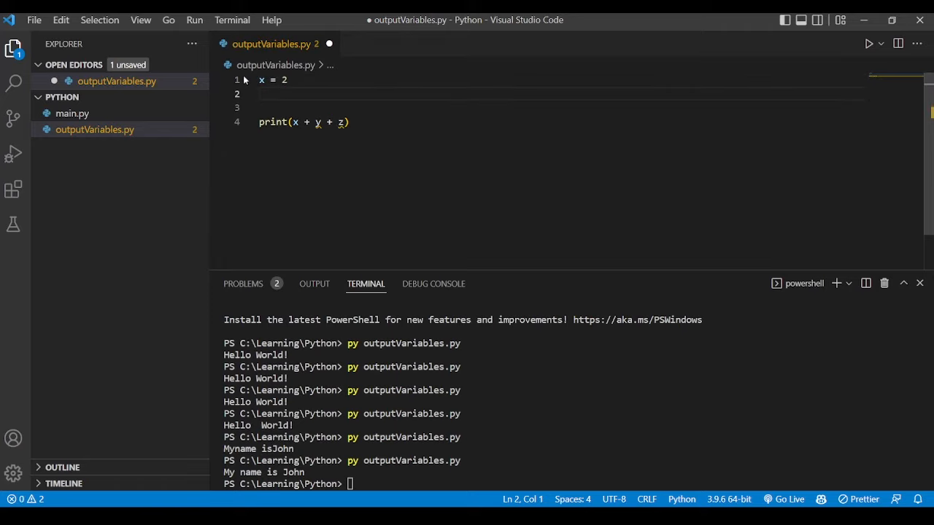
{"action": "type", "text": "y ="}
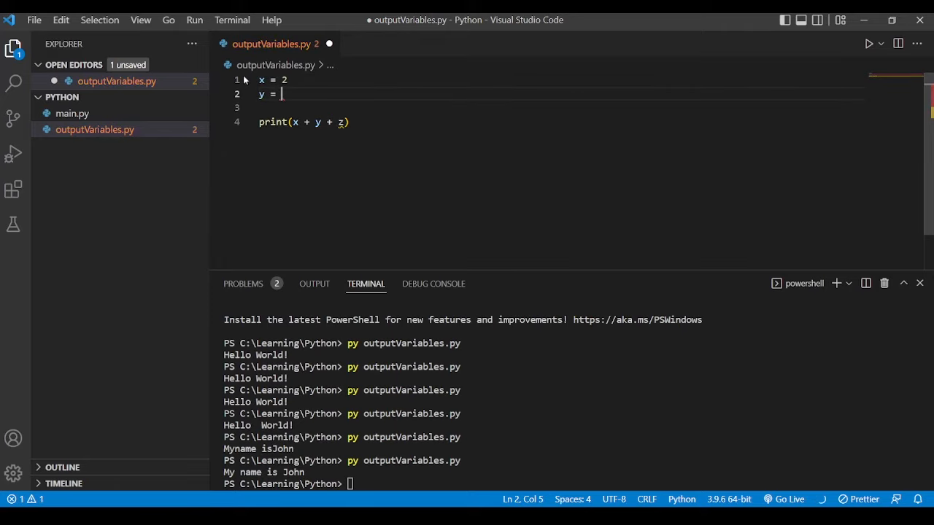
{"action": "type", "text": "3"}
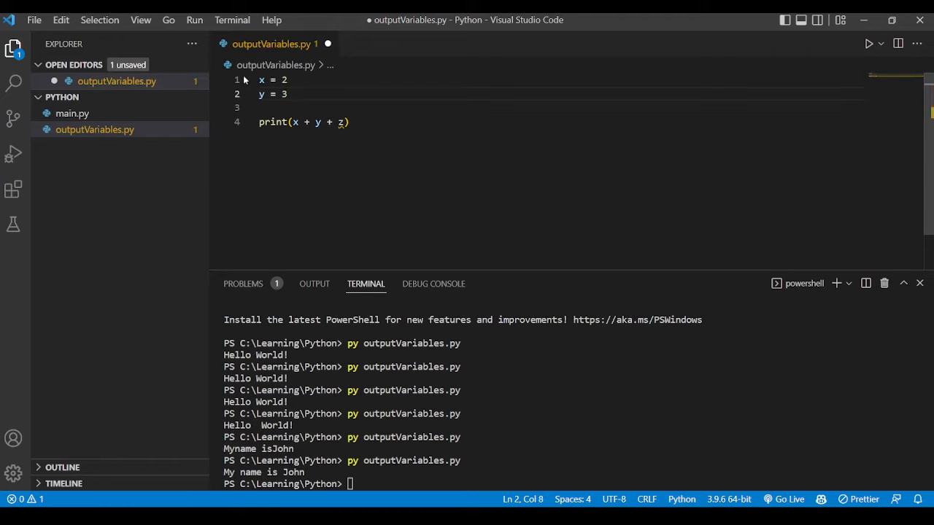
{"action": "left_click", "coordinate": [318, 122]}
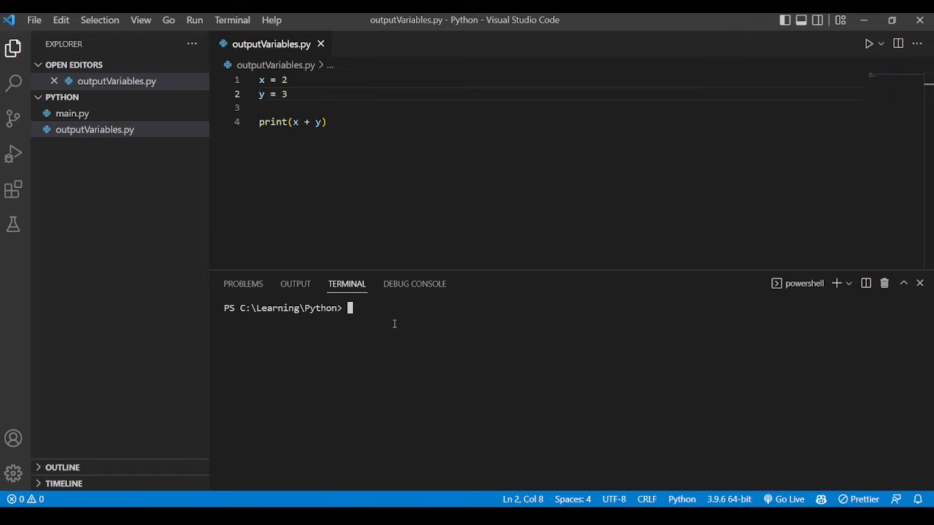
Run py outputVariables.py in the cleared terminal so it prints 5.
{"action": "type", "text": "py outputVariables.py"}
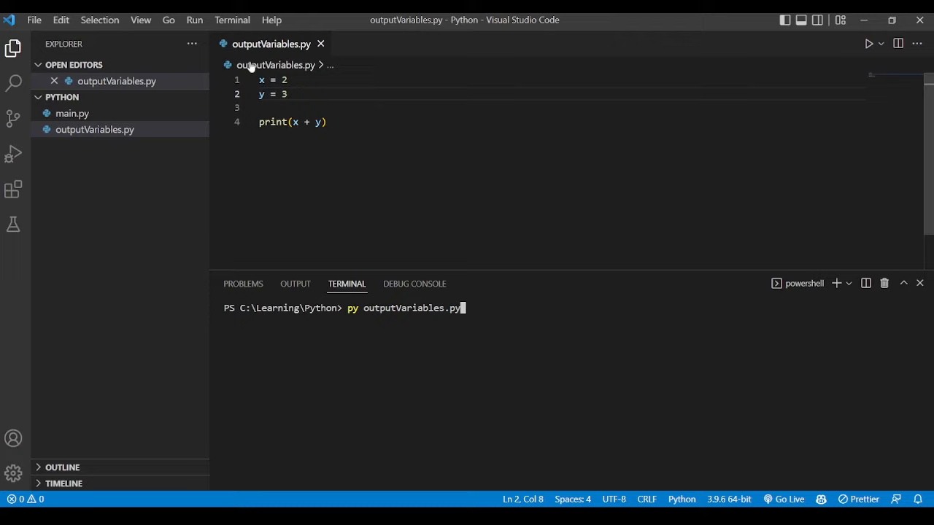
{"action": "double_click", "coordinate": [273, 122]}
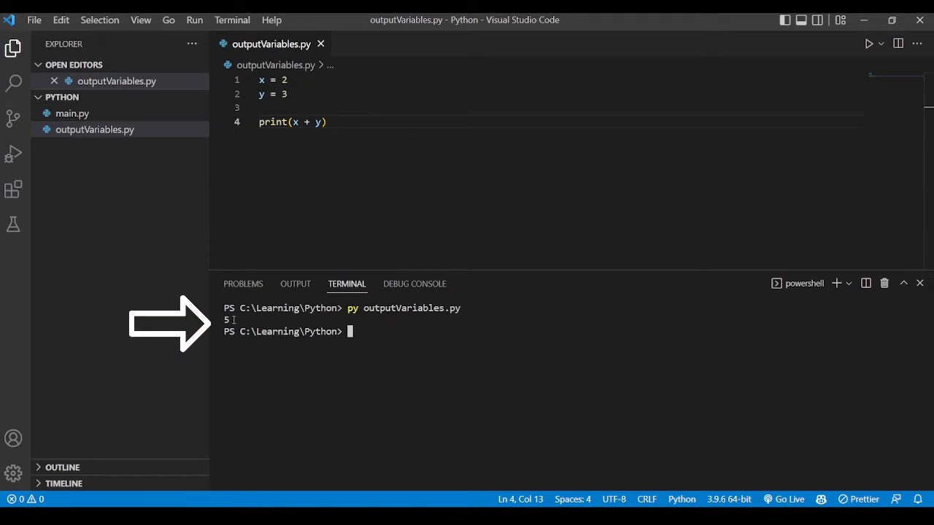
{"action": "double_click", "coordinate": [283, 79]}
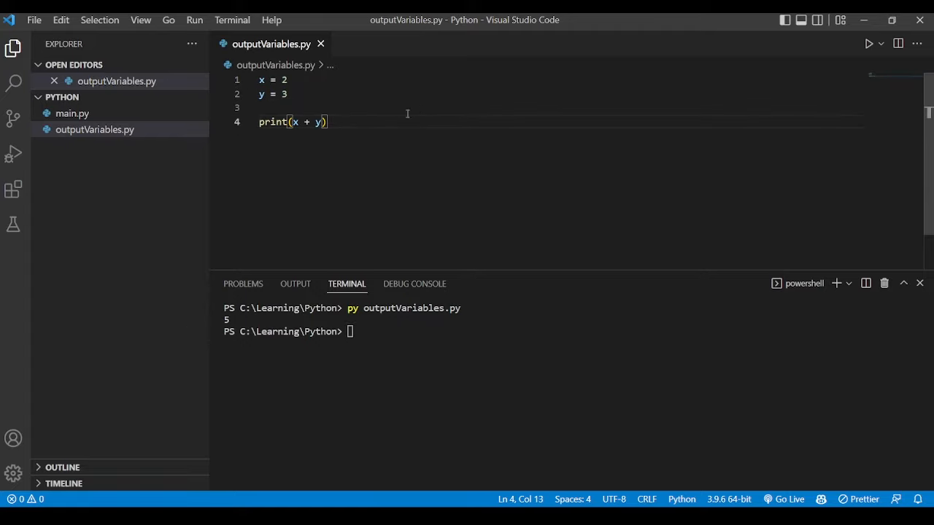
{"action": "mouse_move", "coordinate": [350, 122]}
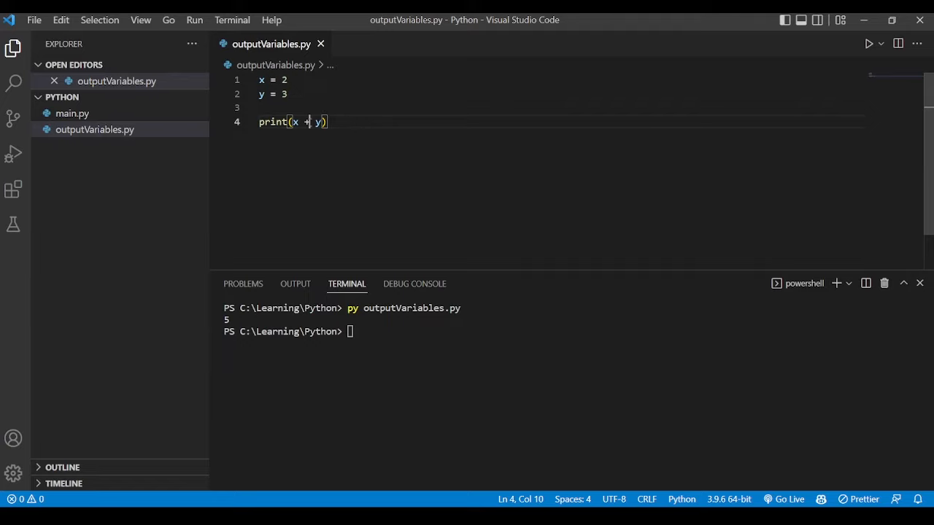
{"action": "mouse_move", "coordinate": [404, 96]}
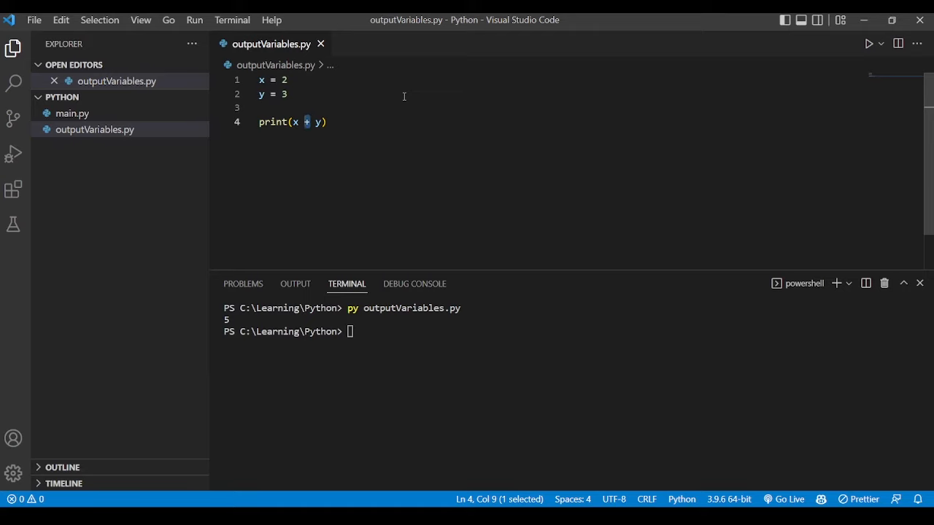
Print x - y instead and run the script so the terminal shows -1.
{"action": "type", "text": "-"}
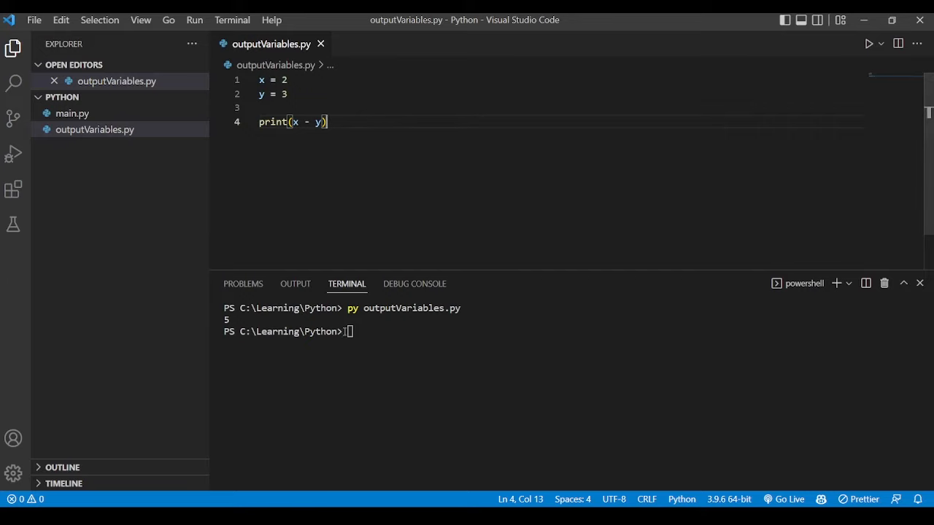
{"action": "type", "text": "py outputVariables.py"}
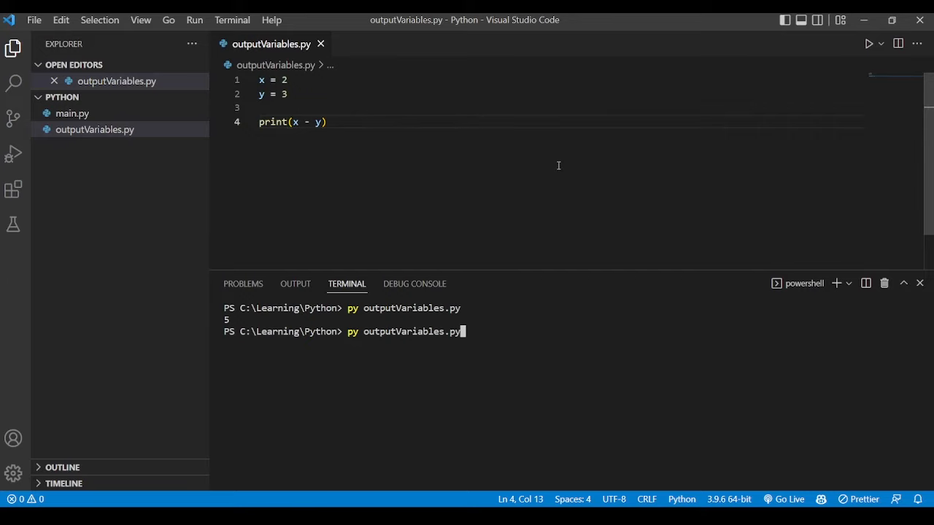
{"action": "key", "text": "Enter"}
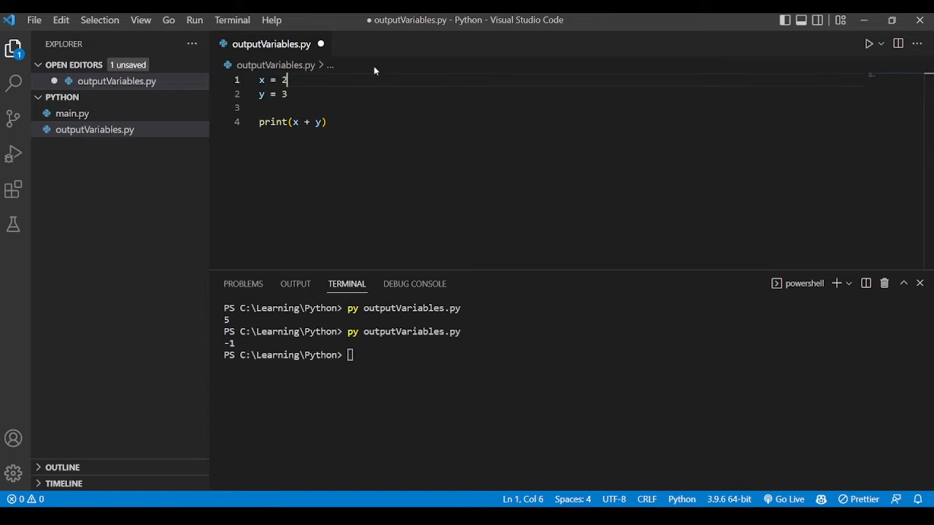
Make x = "John" so adding it to 3 raises a TypeError, then switch the print to x, y.
{"action": "key", "text": "Backspace"}
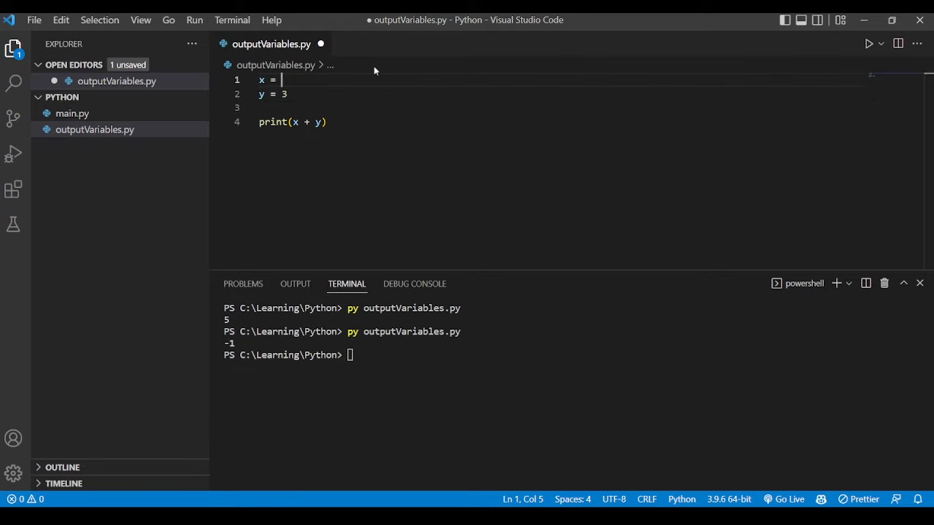
{"action": "type", "text": "\"\""}
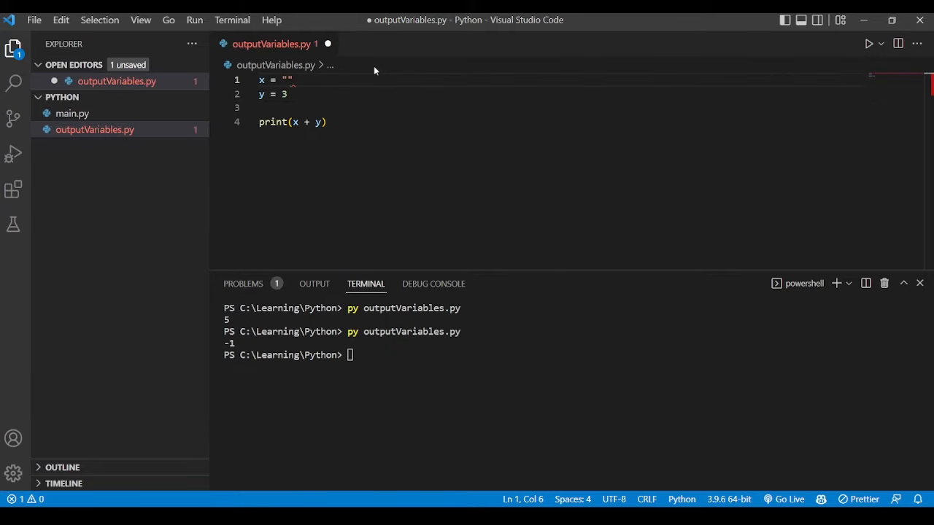
{"action": "type", "text": "John"}
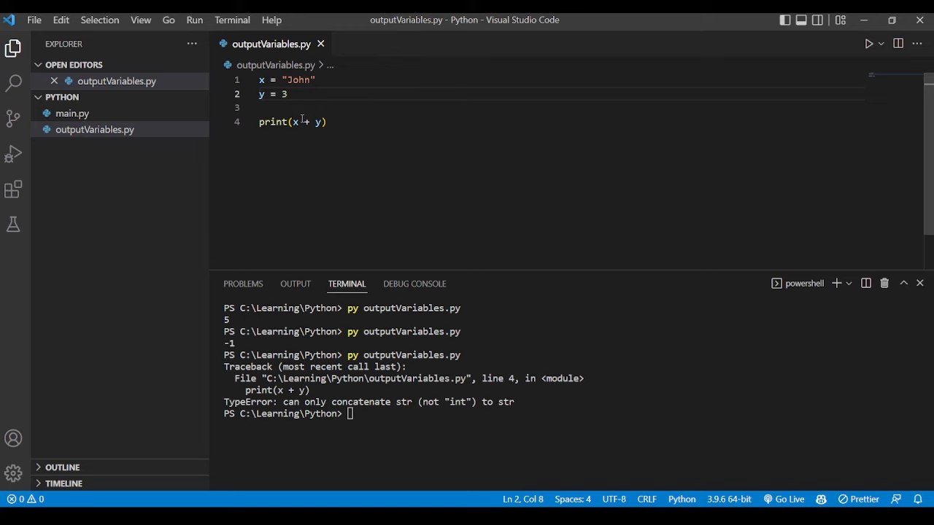
{"action": "key", "text": "Backspace"}
{"action": "type", "text": ","}
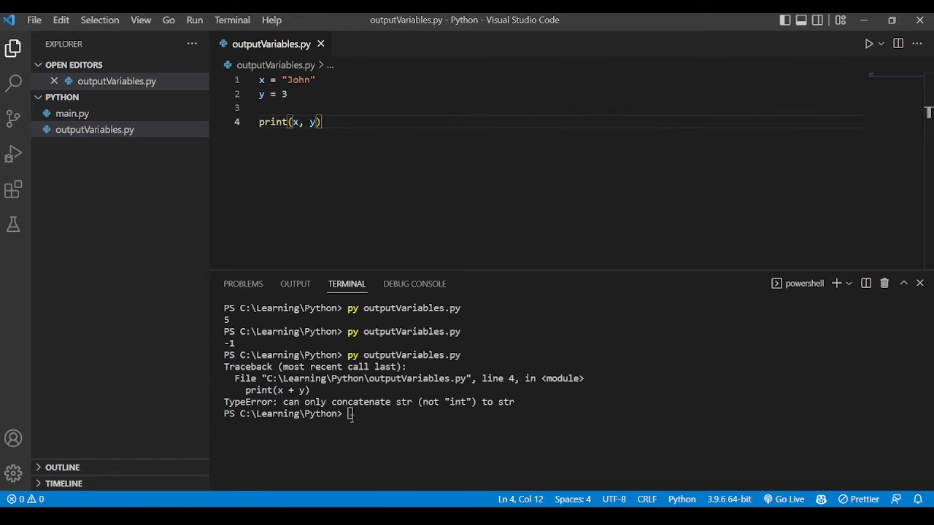
Run the comma version so the terminal prints John 3 without error.
{"action": "key", "text": "Enter"}
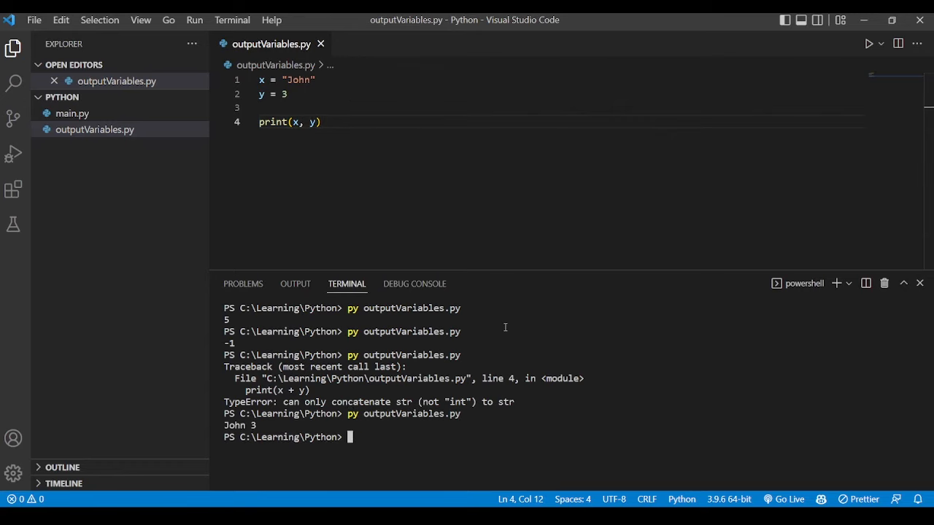
{"action": "double_click", "coordinate": [298, 79]}
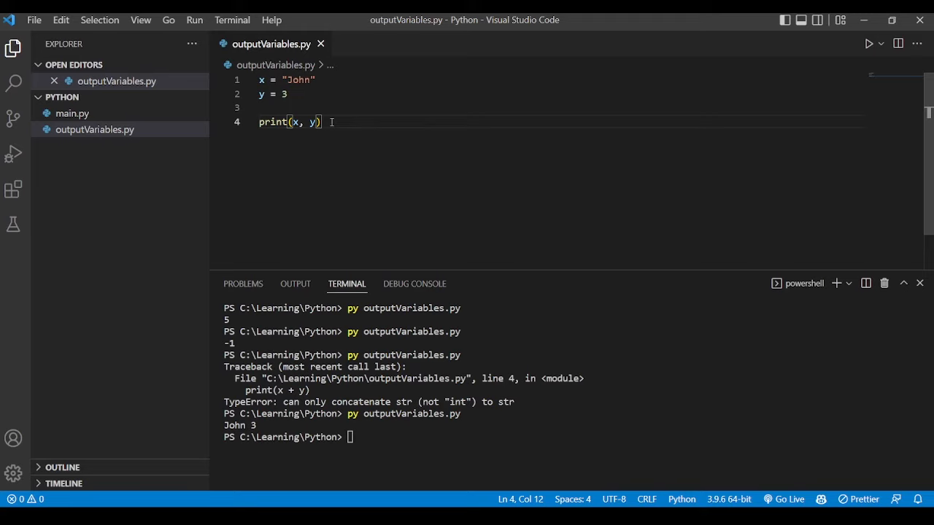
{"action": "mouse_move", "coordinate": [386, 137]}
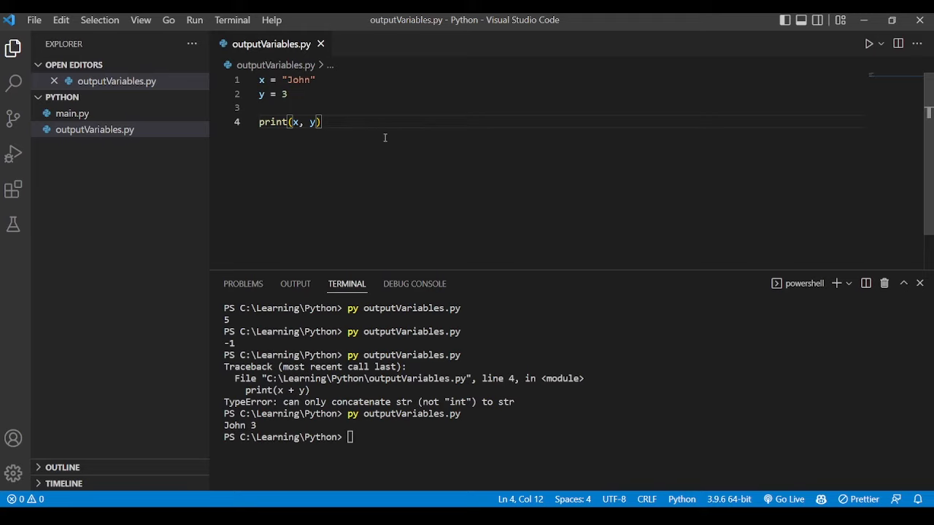